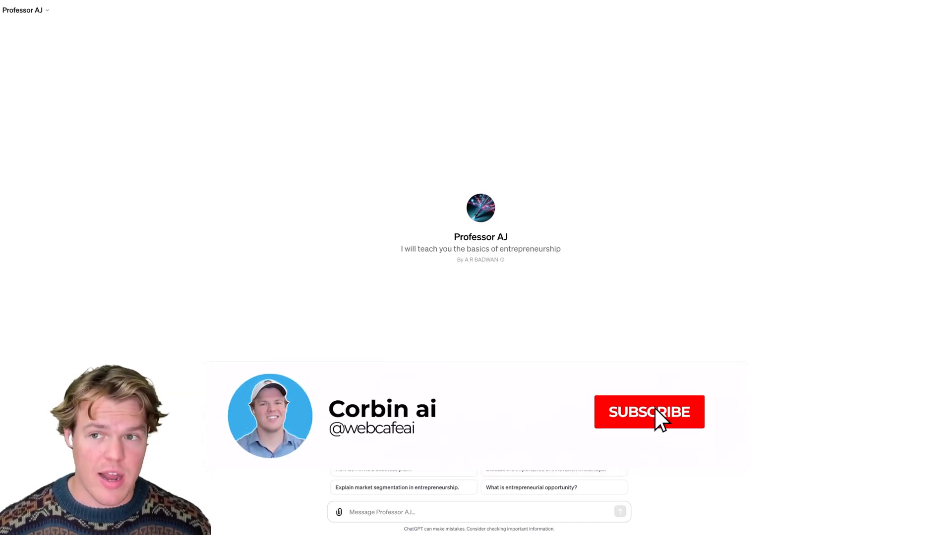
- Send Professor AJ an opening question about what it can do and get its reply
click(648, 413)
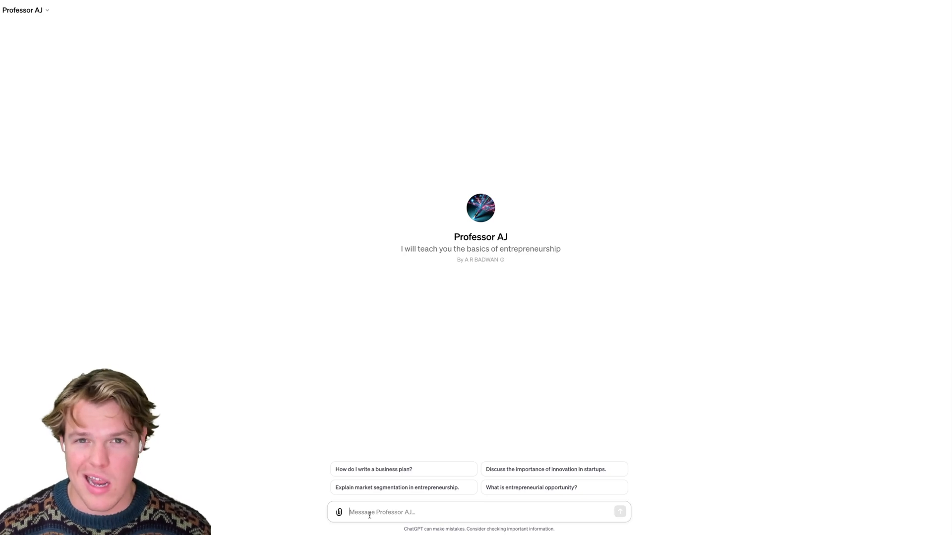
text(What are the capablities of t)
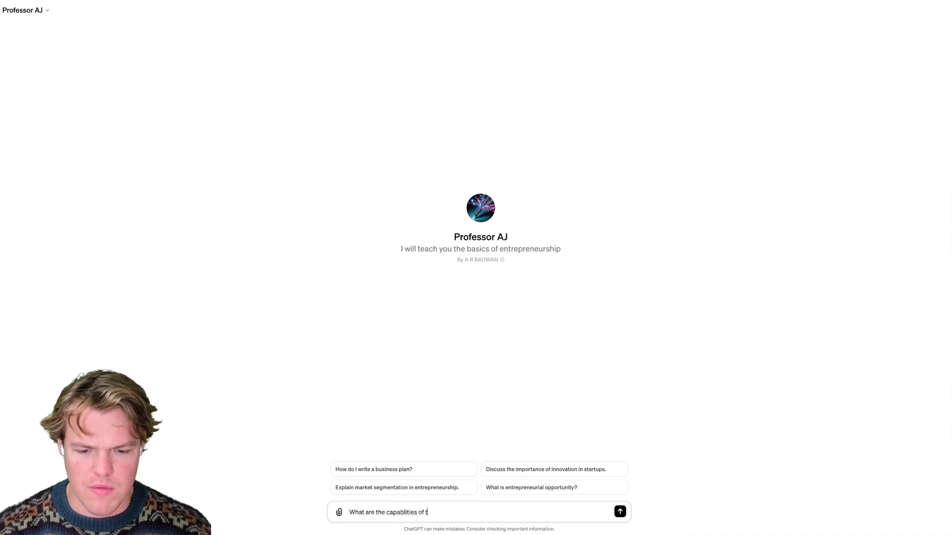
click(620, 511)
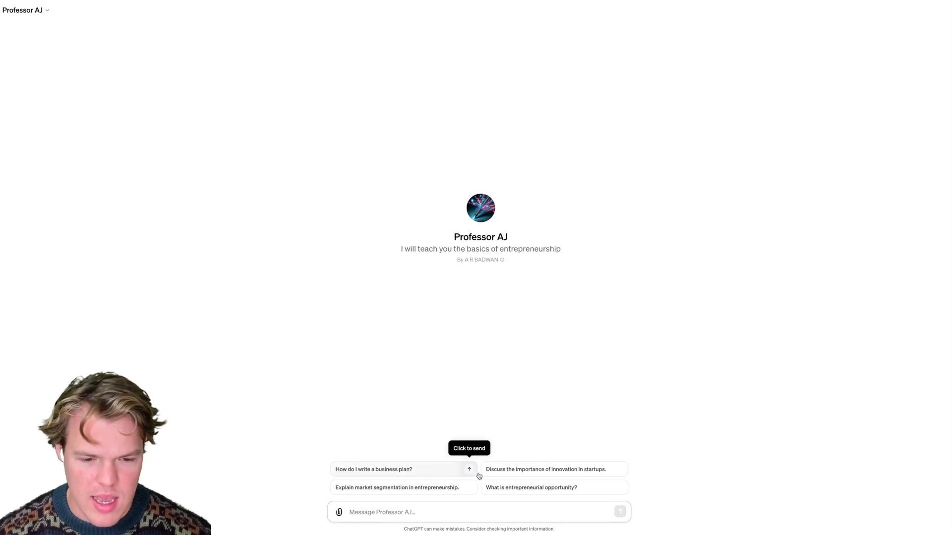
- Use the suggested prompt on innovation in startups and read the full answer with examples, references and activity
click(544, 469)
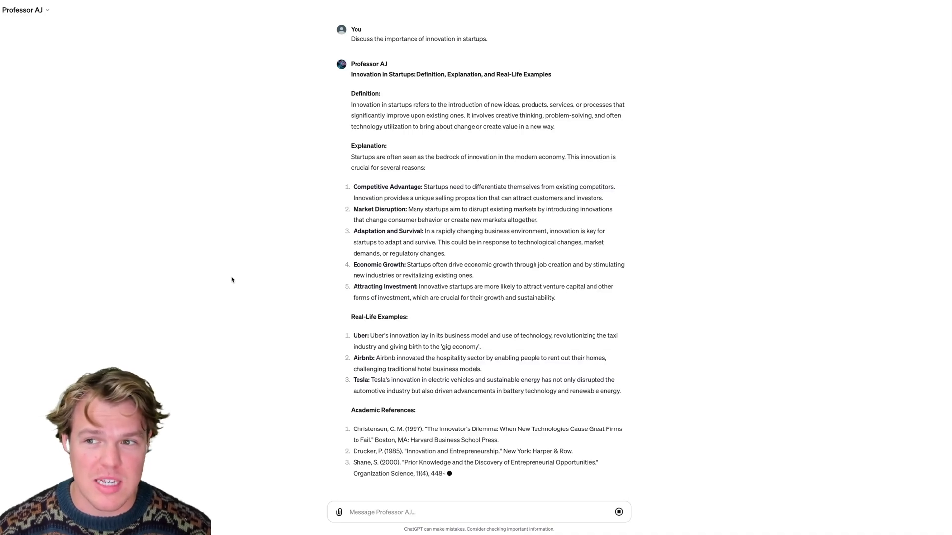
scroll(down, 3)
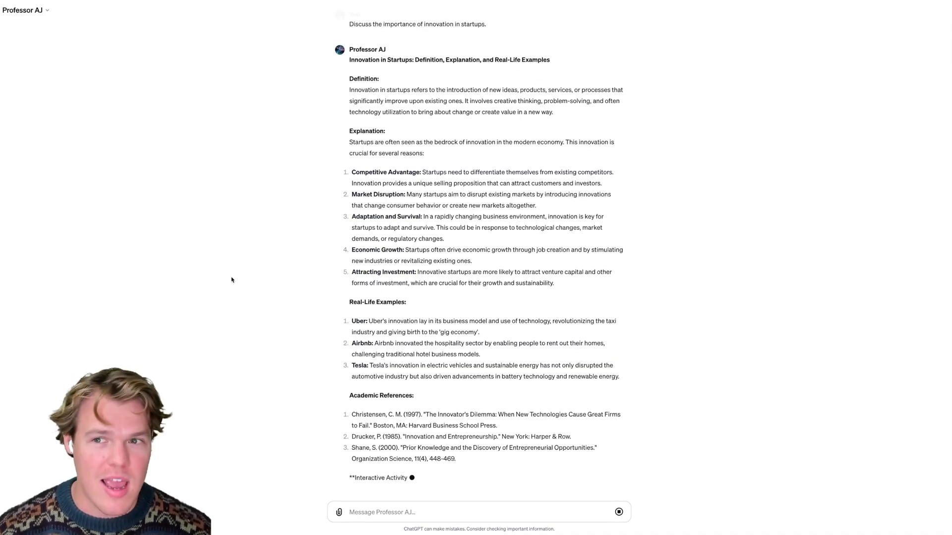
scroll(down, 3)
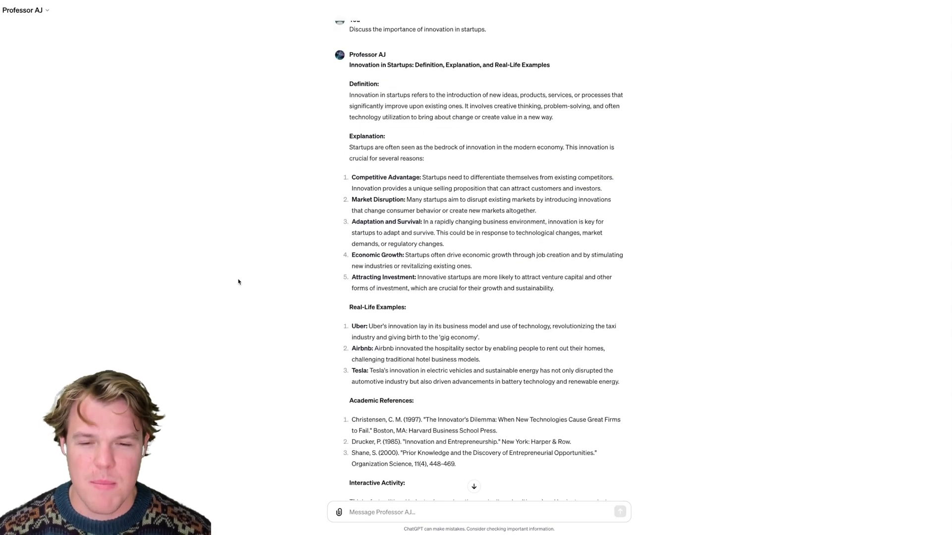
scroll(down, 3)
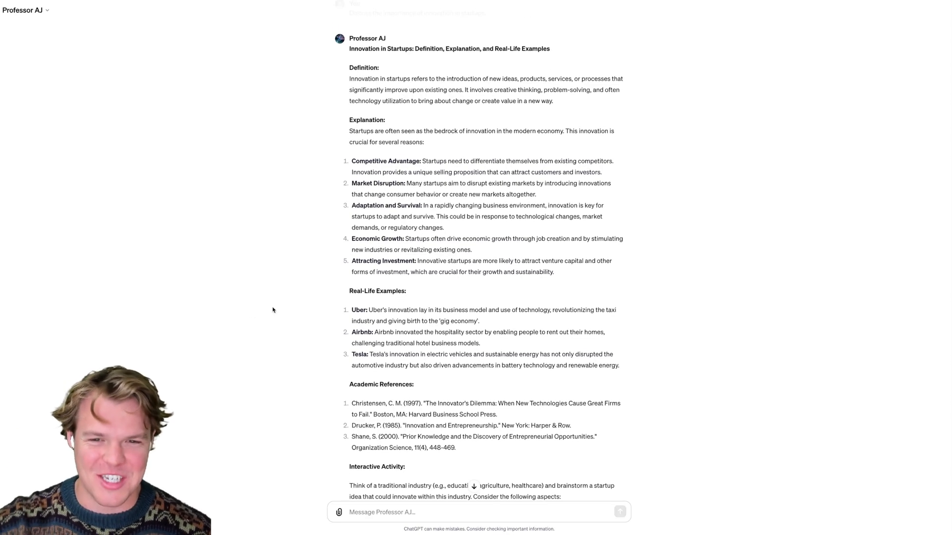
scroll(down, 3)
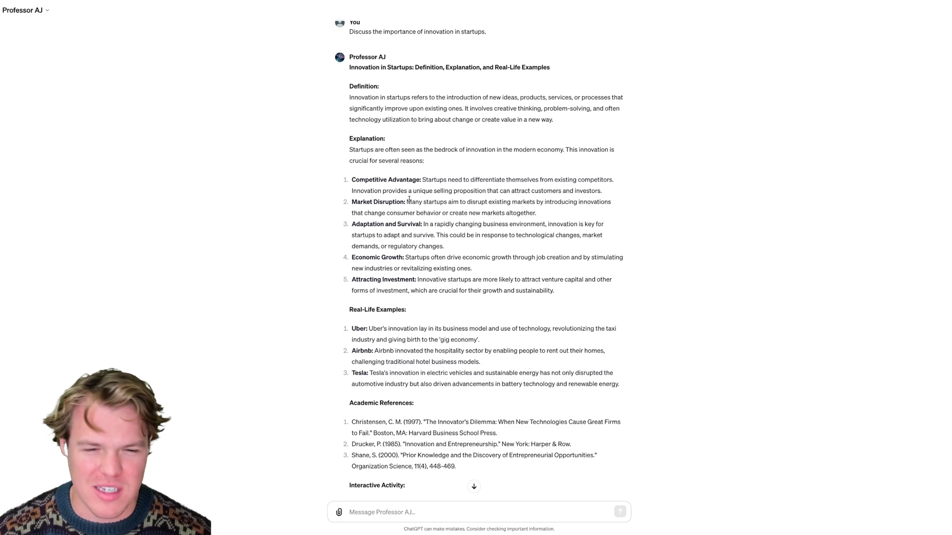
scroll(down, 3)
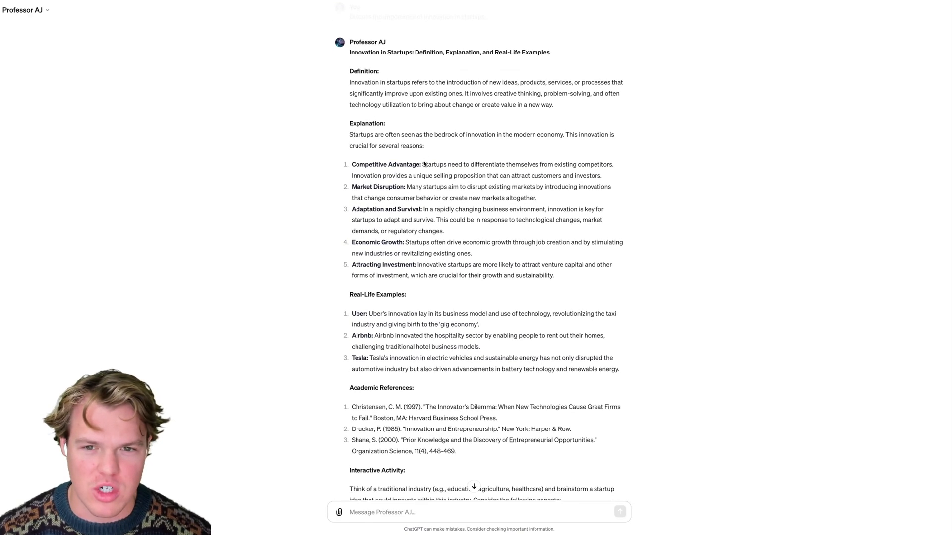
scroll(down, 3)
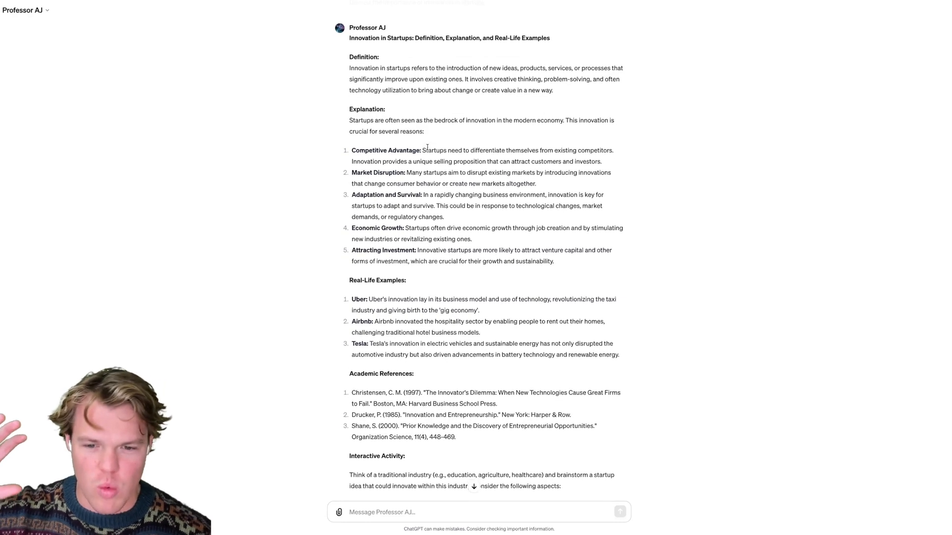
scroll(down, 3)
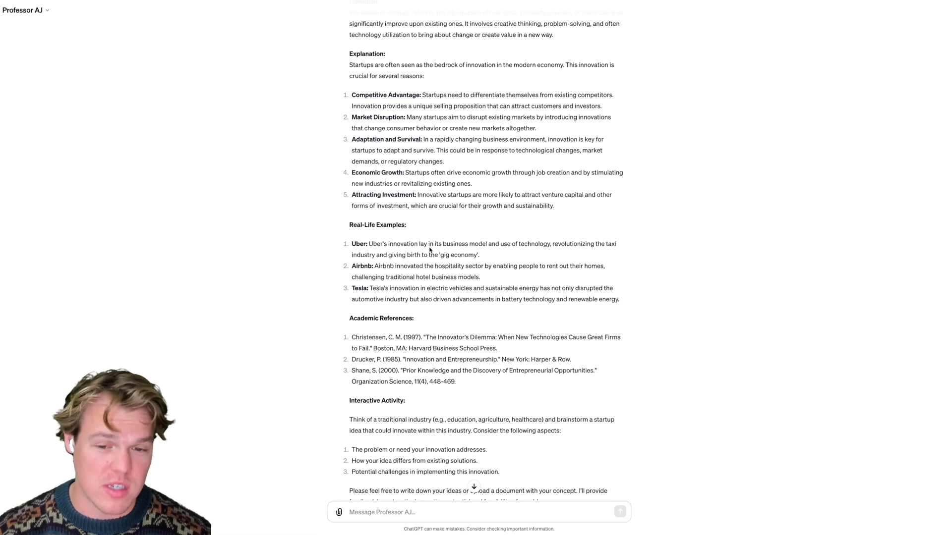
scroll(down, 3)
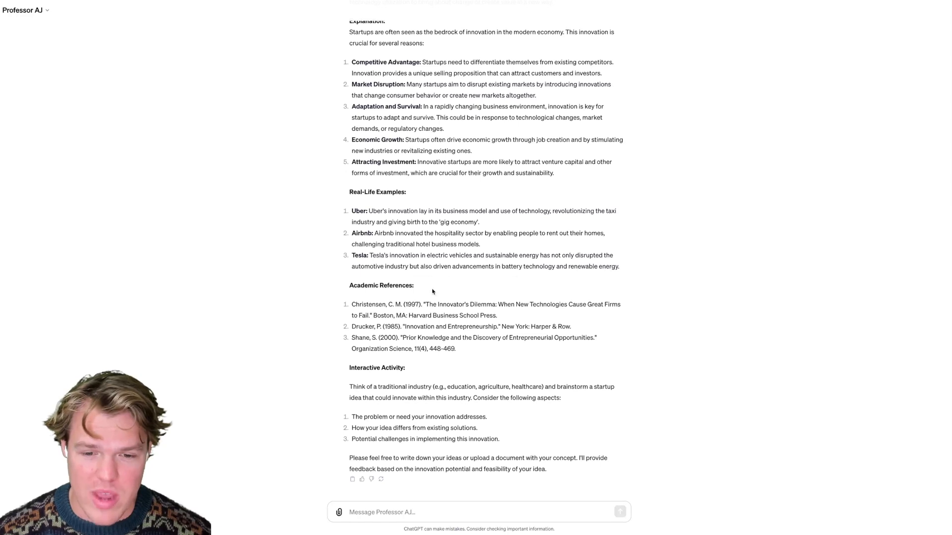
mouse_move(432, 300)
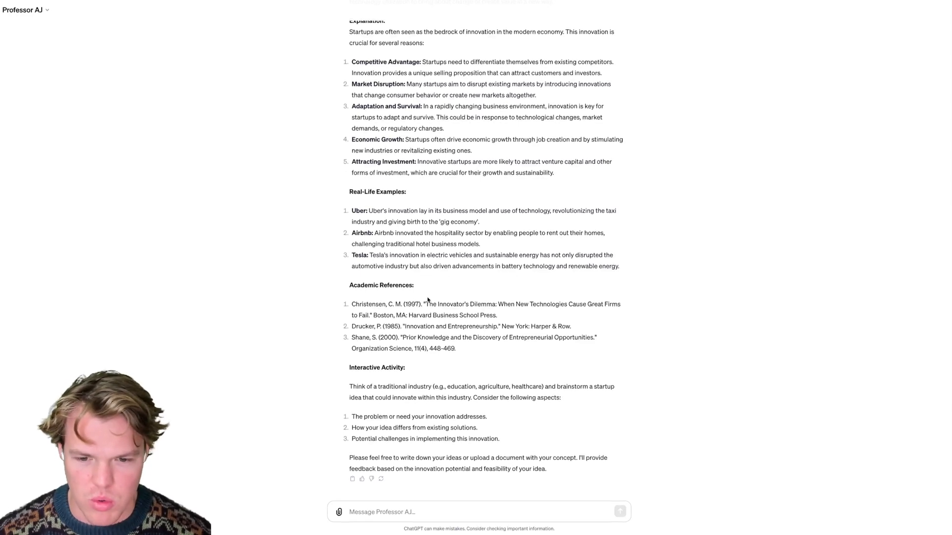
mouse_move(392, 377)
text(Ok I have an idea for my burger stand, we want to put a)
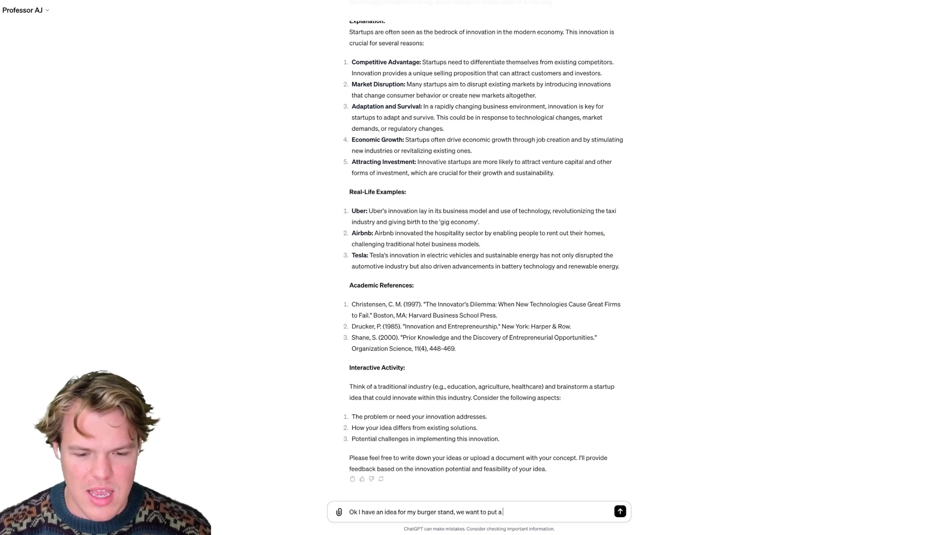
- Send the idea of a burger-box QR code that shows an AR visualization of the burger being made
text(qr code in the)
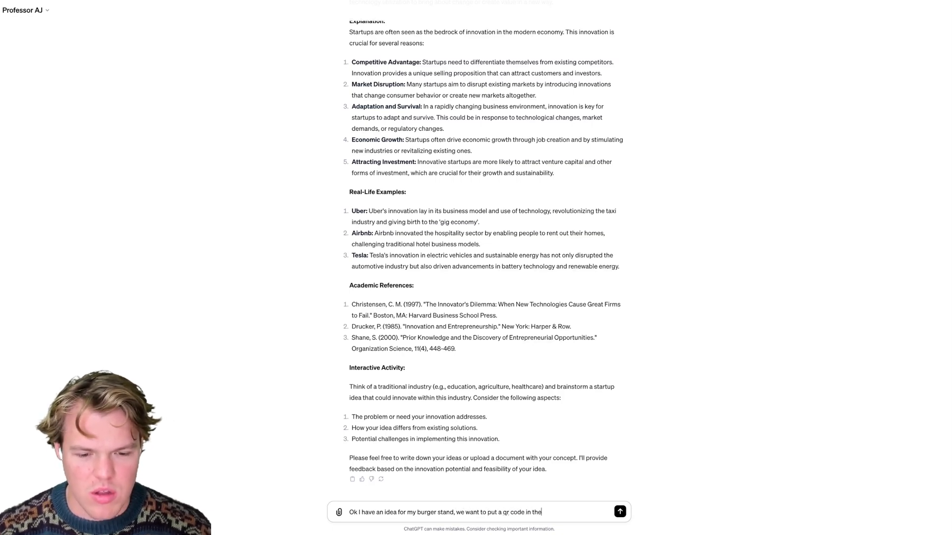
text(burget)
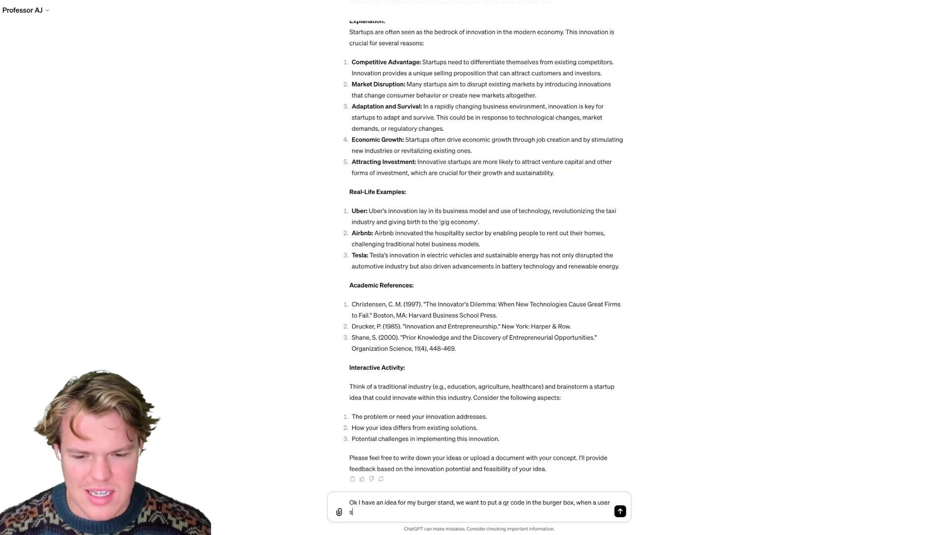
text(cans we get)
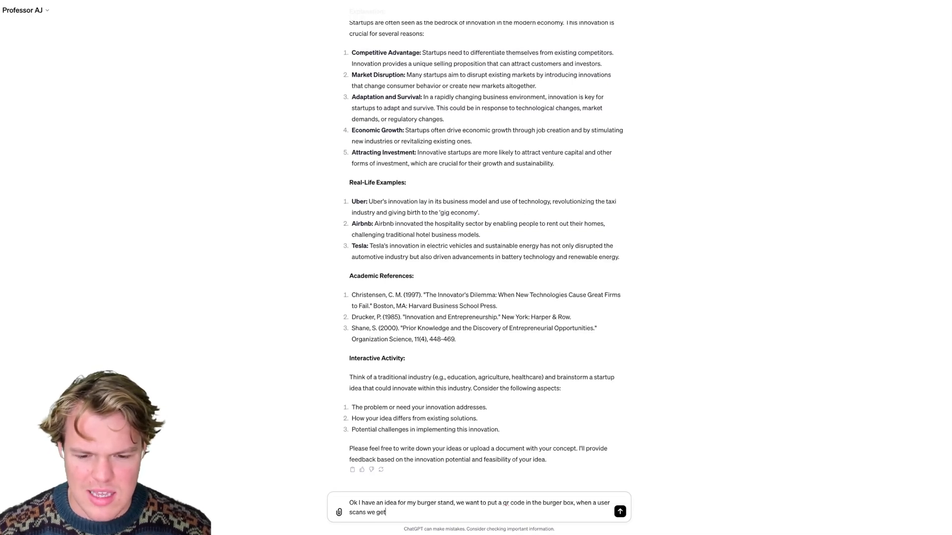
text(a AR)
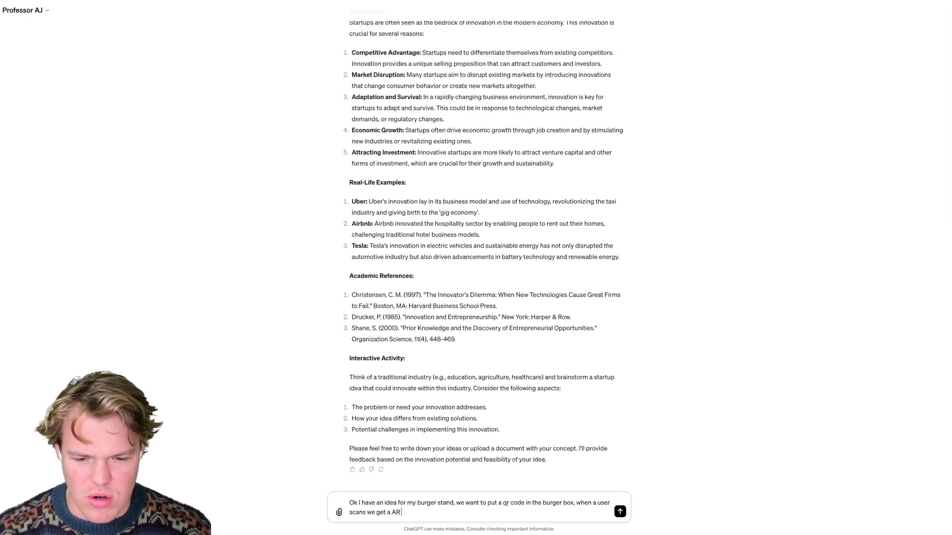
text(visual)
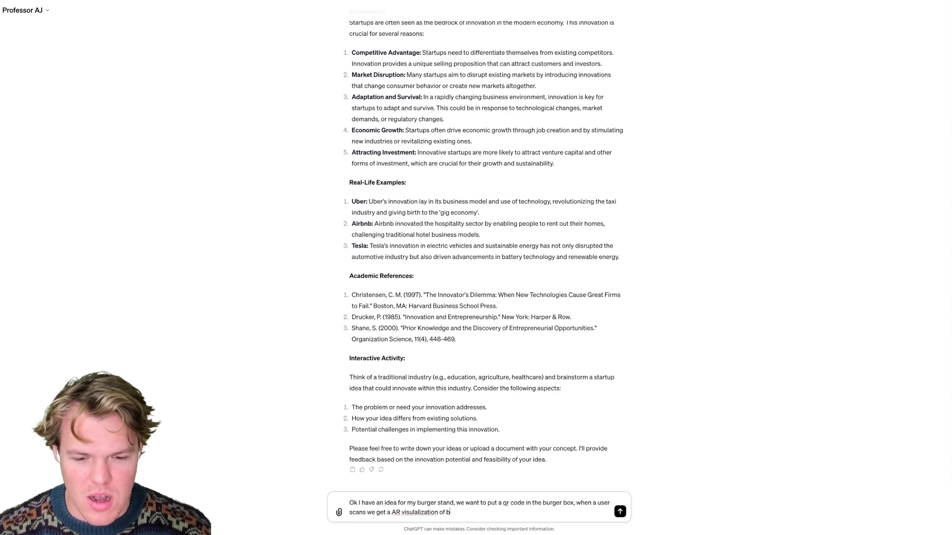
text(urger being mad)
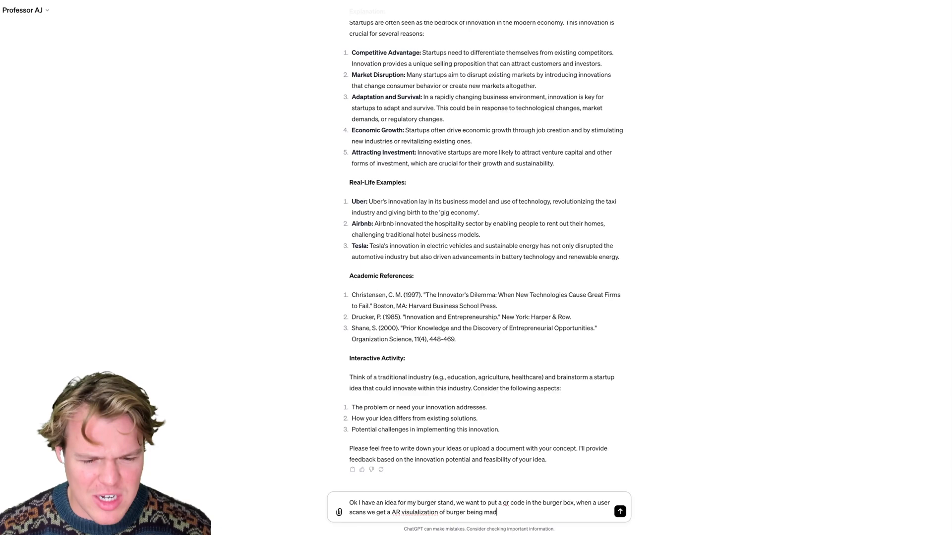
click(619, 512)
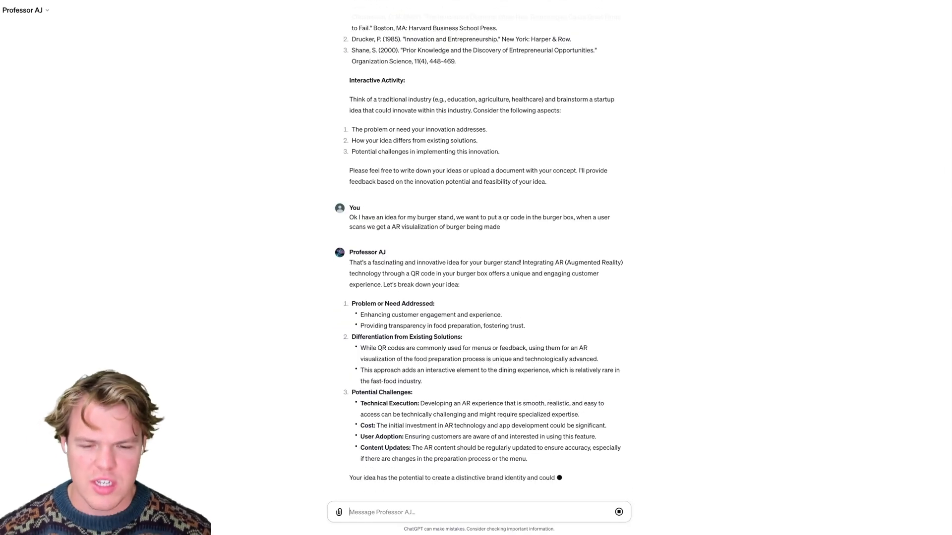
- Read Professor AJ's burger AR feedback and begin a question asking for an example of a bad business idea
scroll(down, 3)
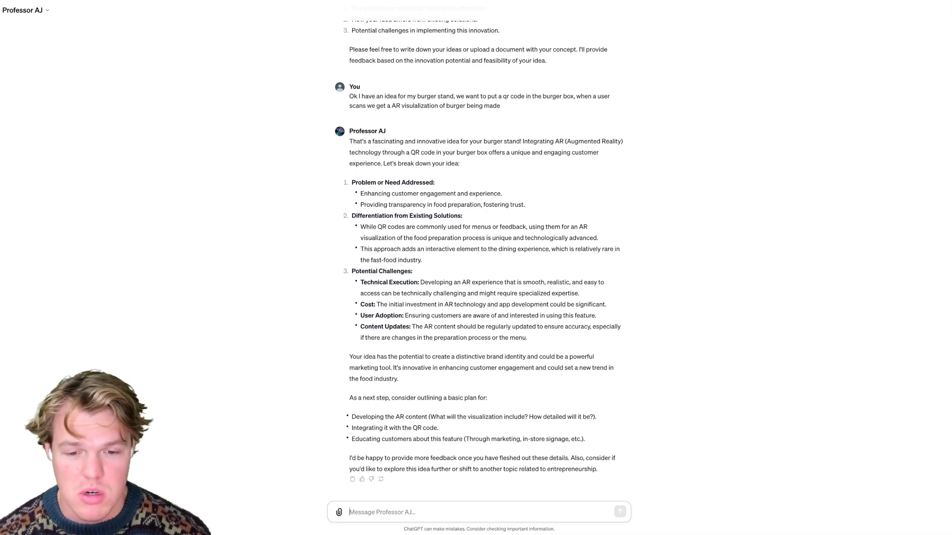
text(What is an example of a bad idea when it comes to starting a business)
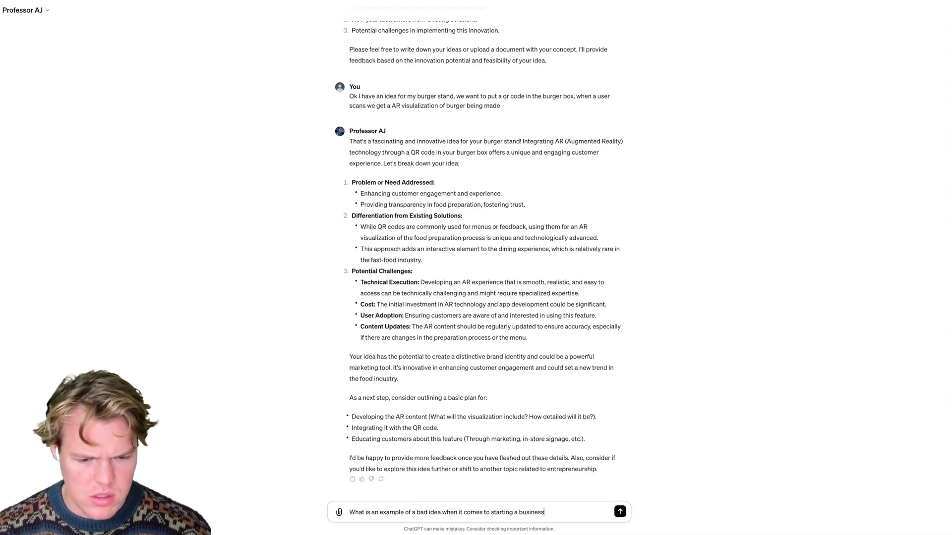
- Ask for an example of a bad business idea and get the text-to-mailed-letter service answer
click(620, 511)
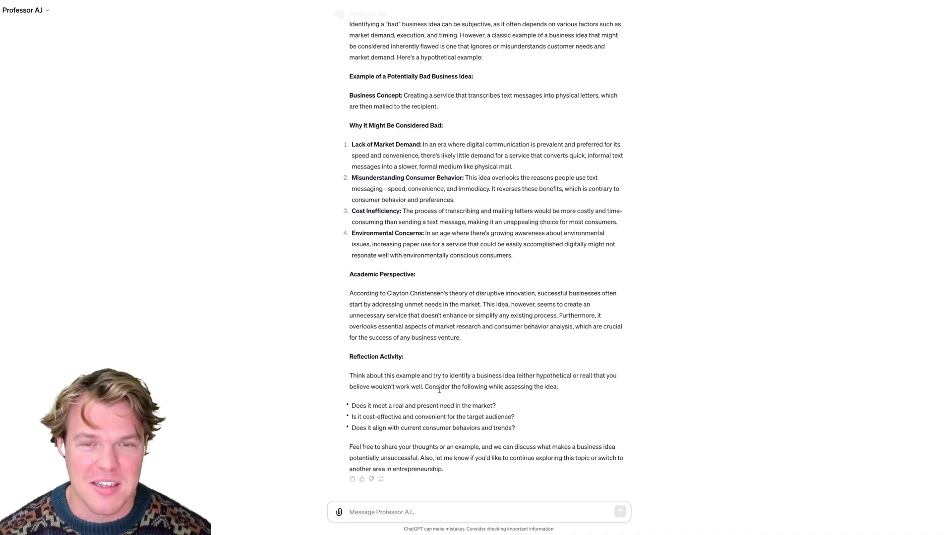
- Send 'Ok based on the knowledge base you have give me 2 really good ideas'
text(o)
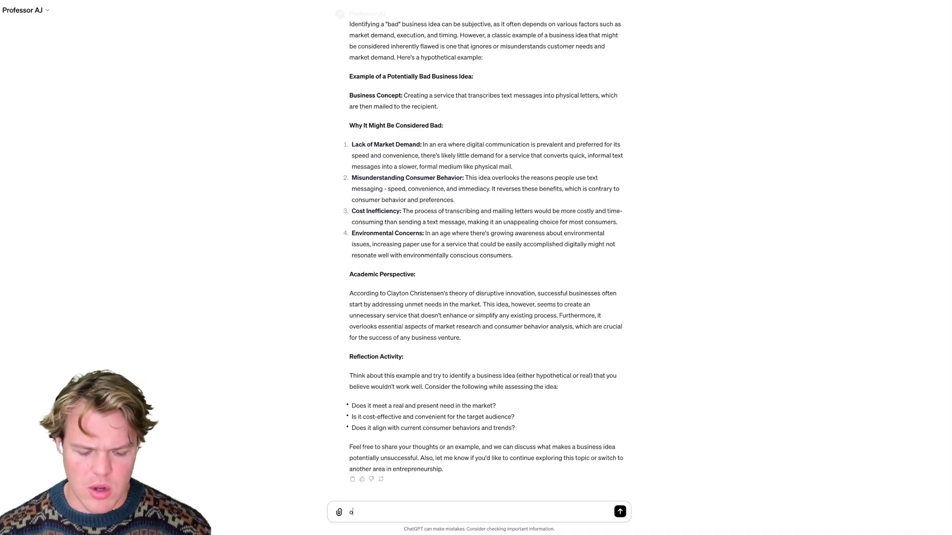
text(OK BASED)
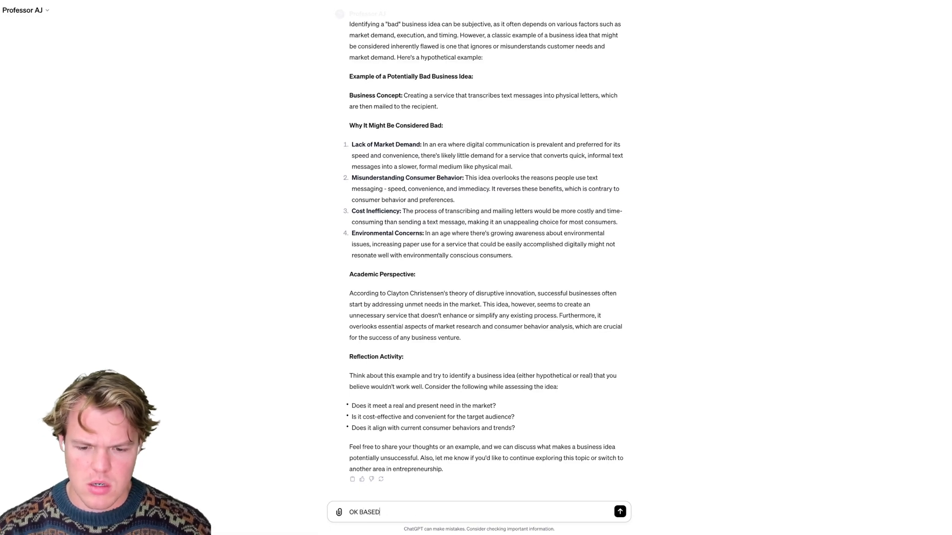
text(Ok based on the knowledge base you have give me 2 really)
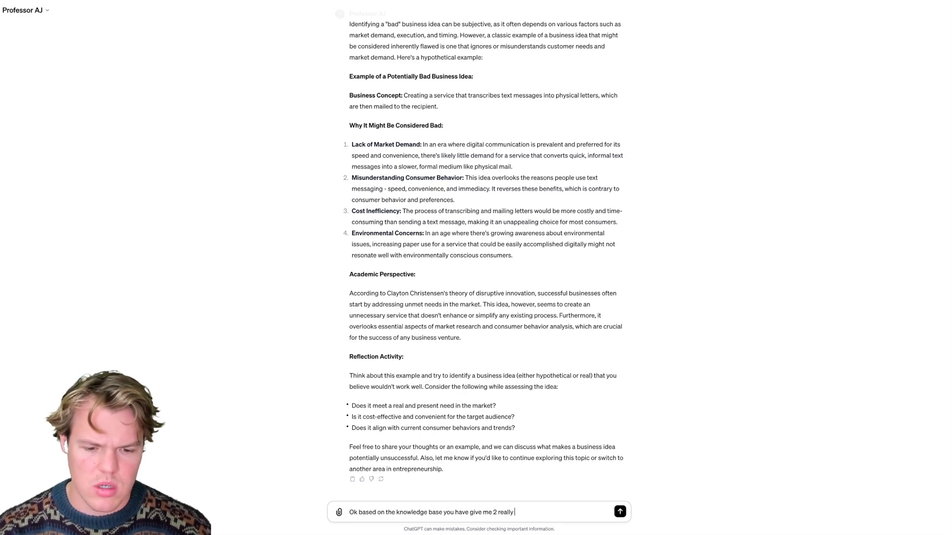
text(good)
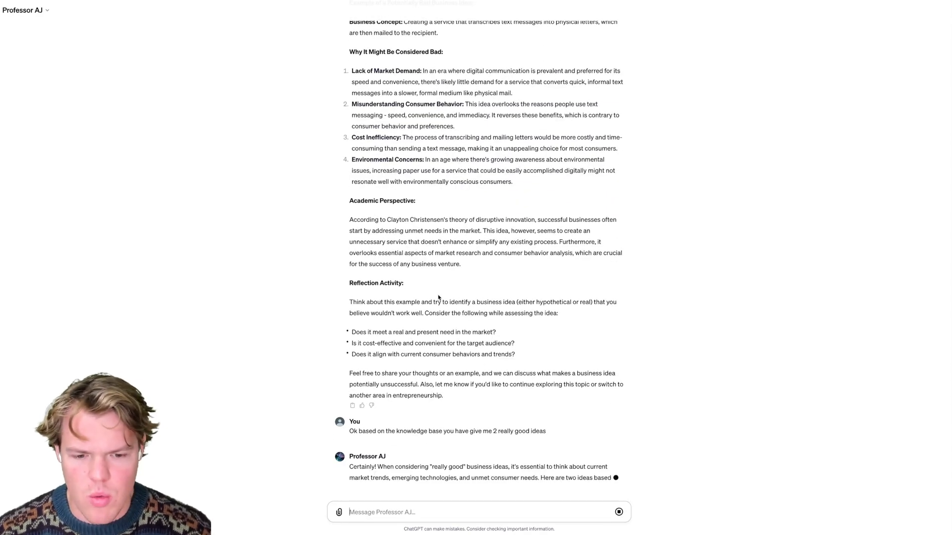
- Read both ideas, sustainable e-commerce packaging and an AI wellness app, with perspectives and next steps
scroll(down, 3)
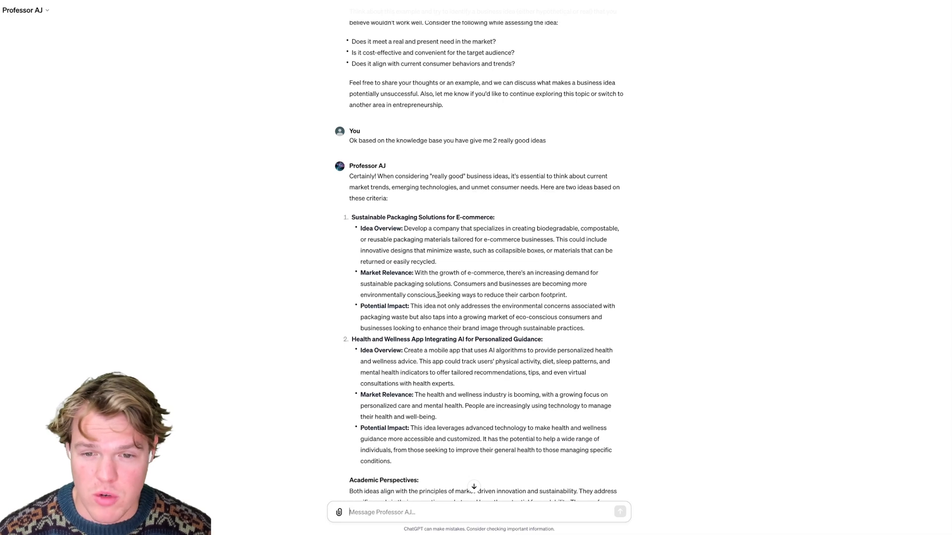
scroll(down, 3)
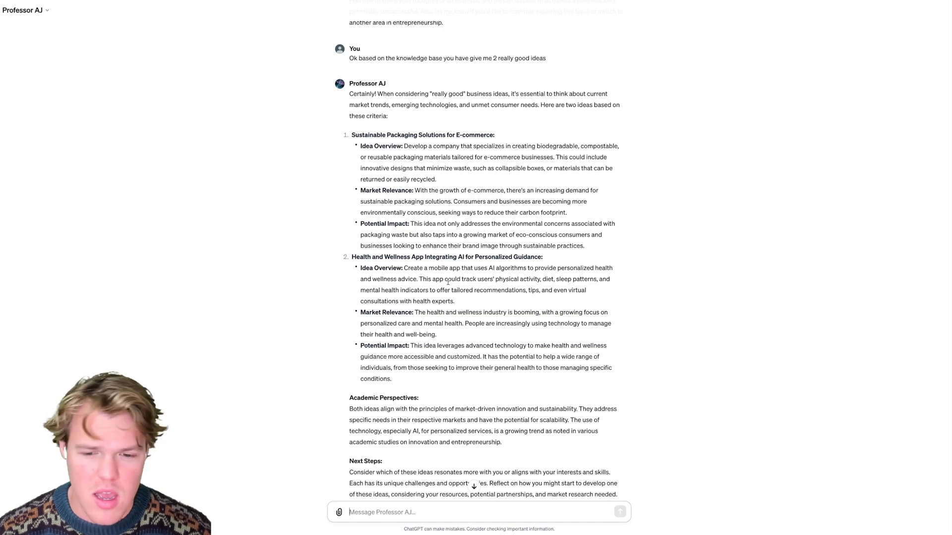
scroll(down, 3)
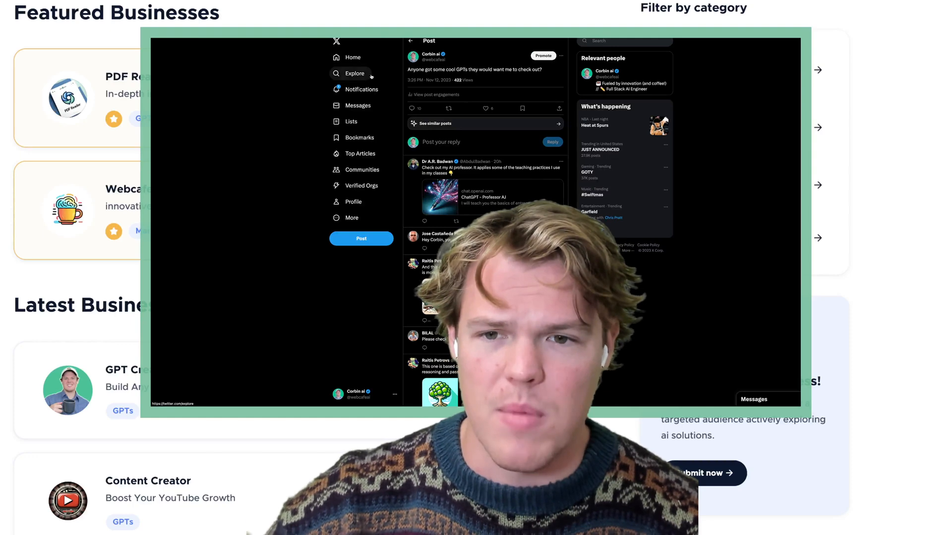
- Check the X notifications, then view the Corbin AI profile with its GPT posts
click(364, 89)
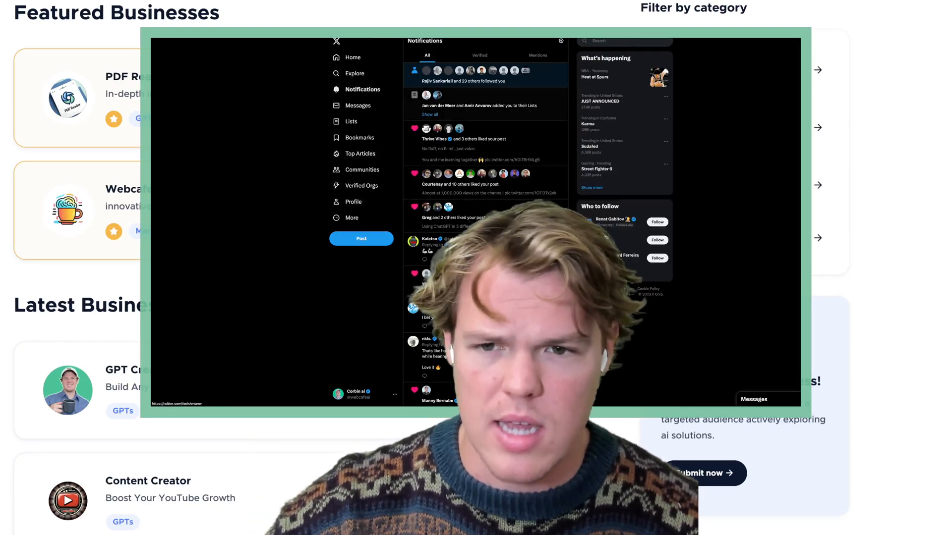
click(353, 201)
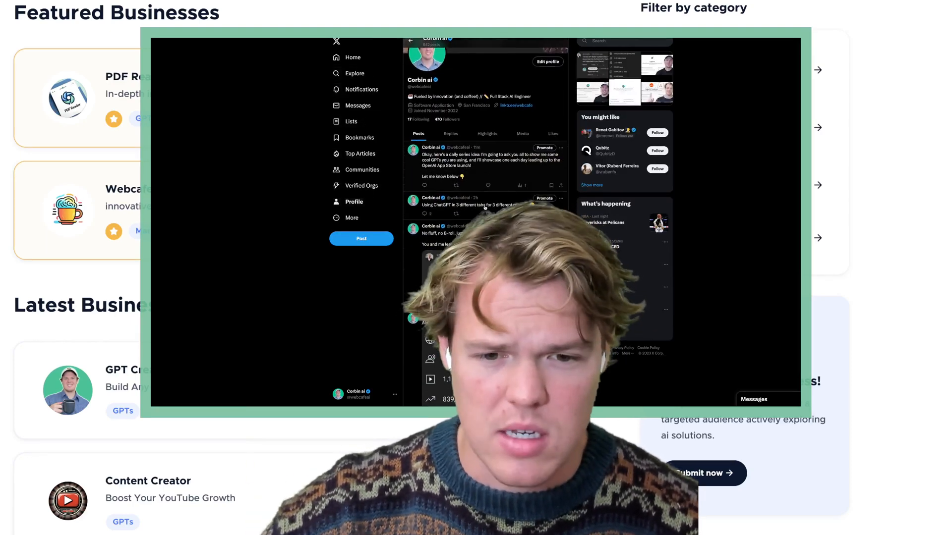